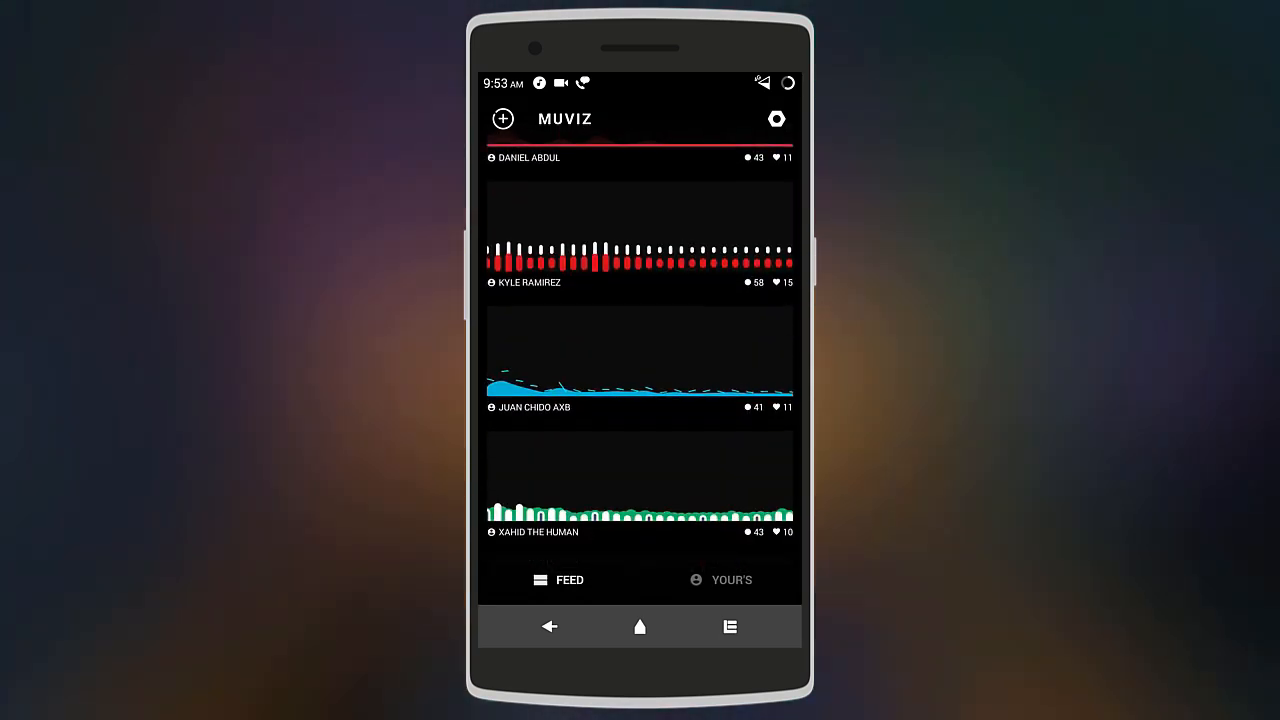
Step: Start a new visualizer from the + button, landing on the Circles shape options
{"action": "scroll", "scroll_direction": "down", "scroll_amount": 3}
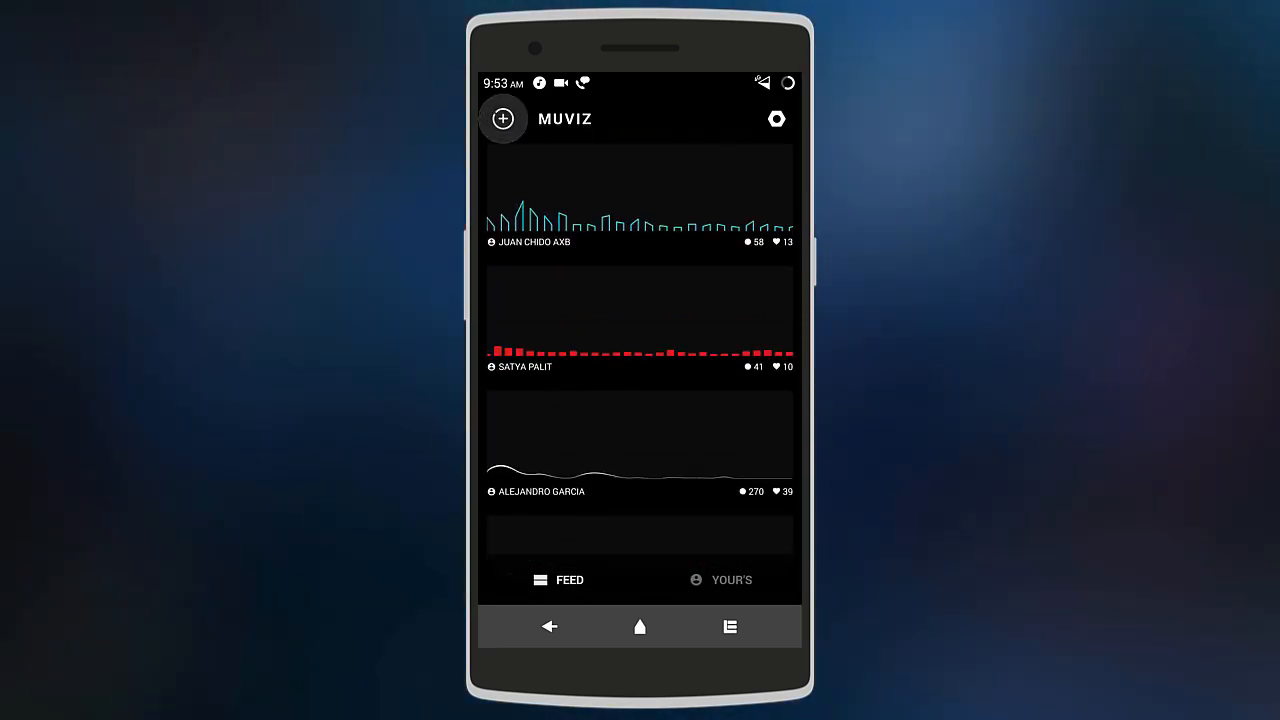
{"action": "left_click", "coordinate": [502, 120]}
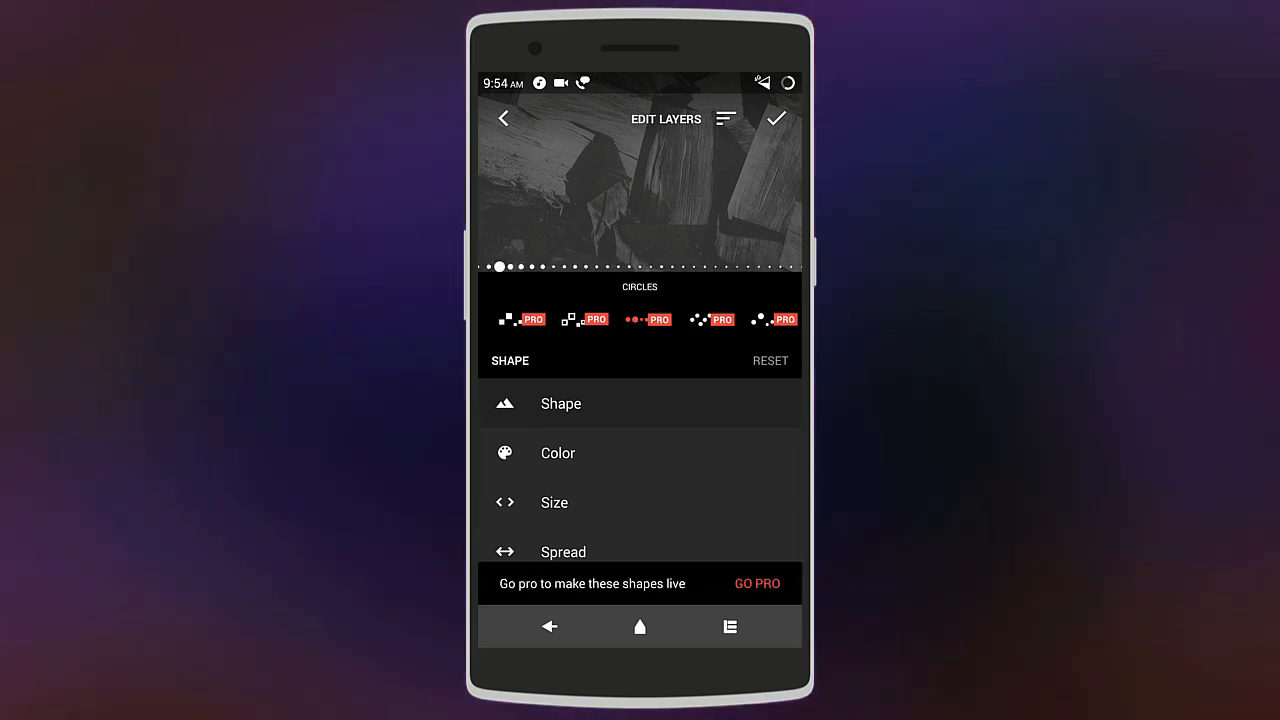
Step: Give the circles a purple stock colour, a fatter size and a compact spread
{"action": "left_click", "coordinate": [556, 452]}
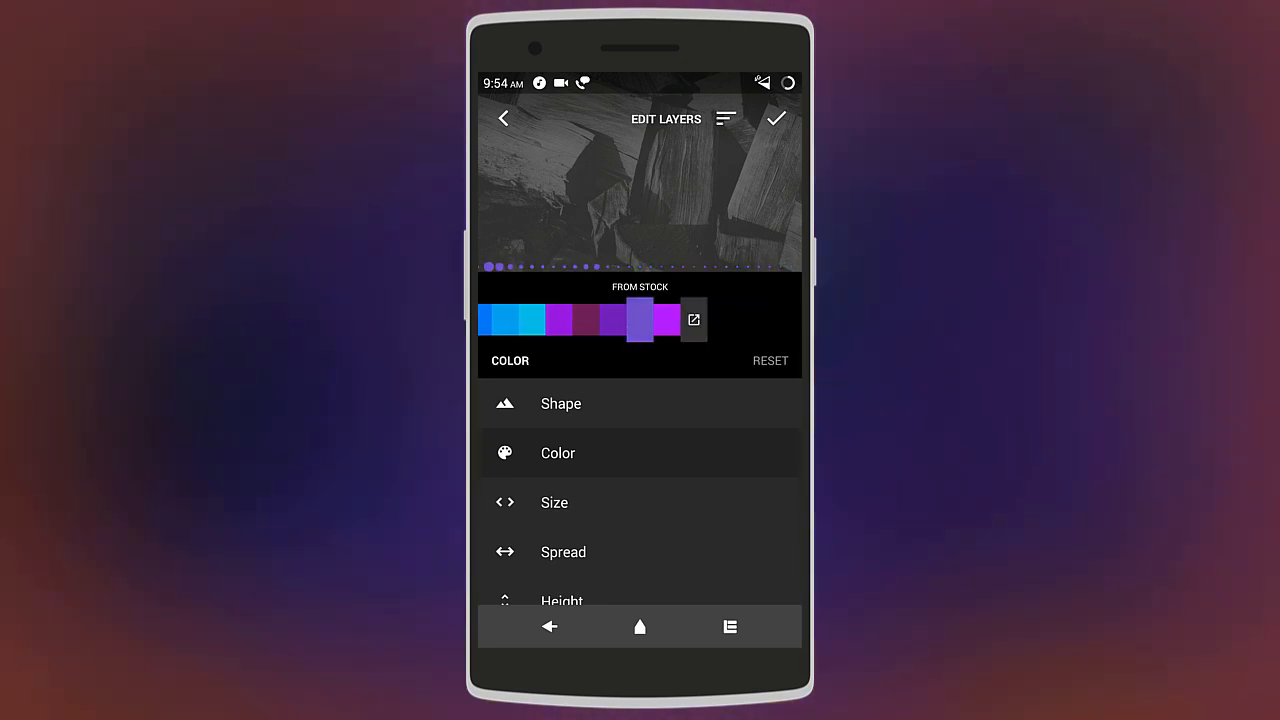
{"action": "left_click", "coordinate": [554, 502]}
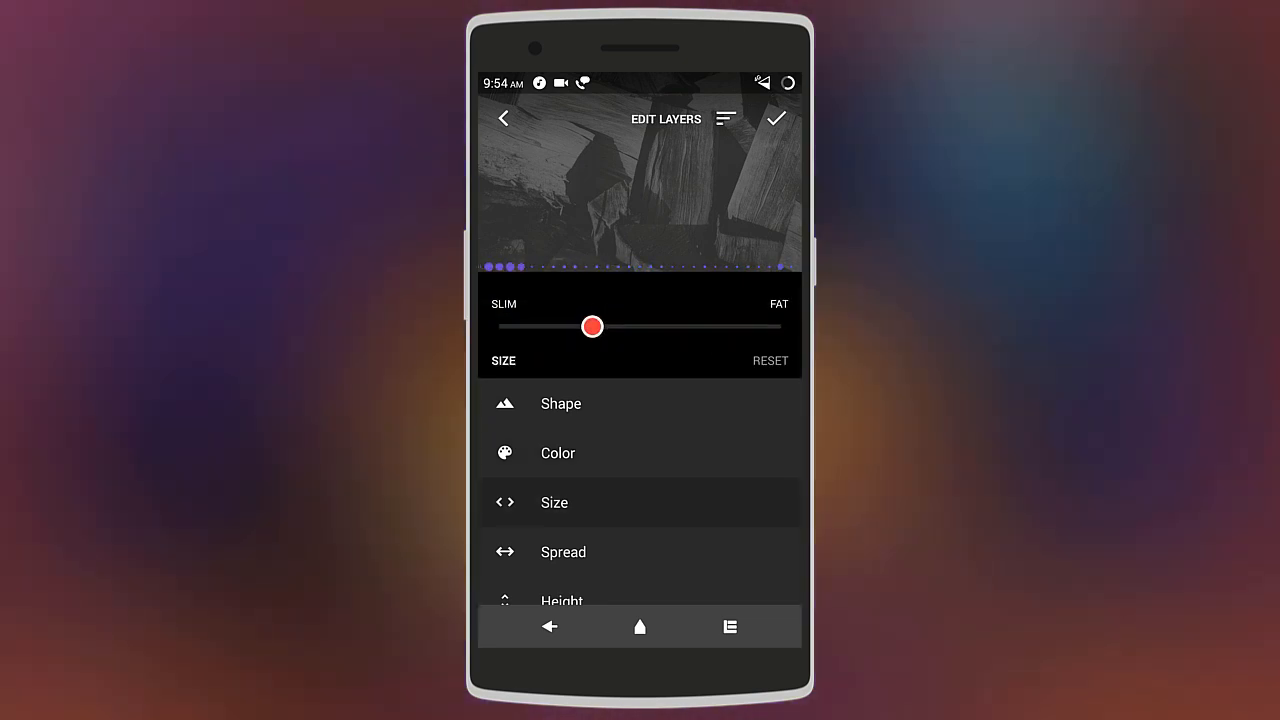
{"action": "left_click_drag", "start_coordinate": [592, 328], "coordinate": [688, 328]}
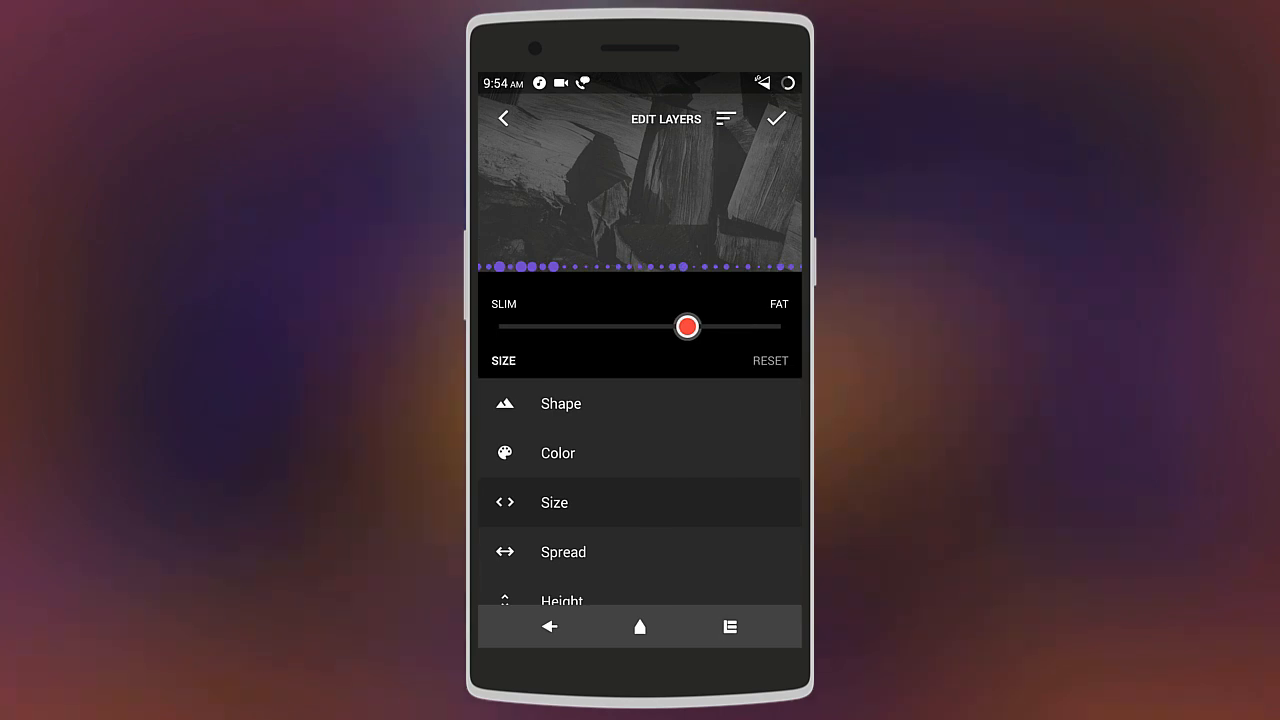
{"action": "left_click_drag", "start_coordinate": [688, 328], "coordinate": [640, 328]}
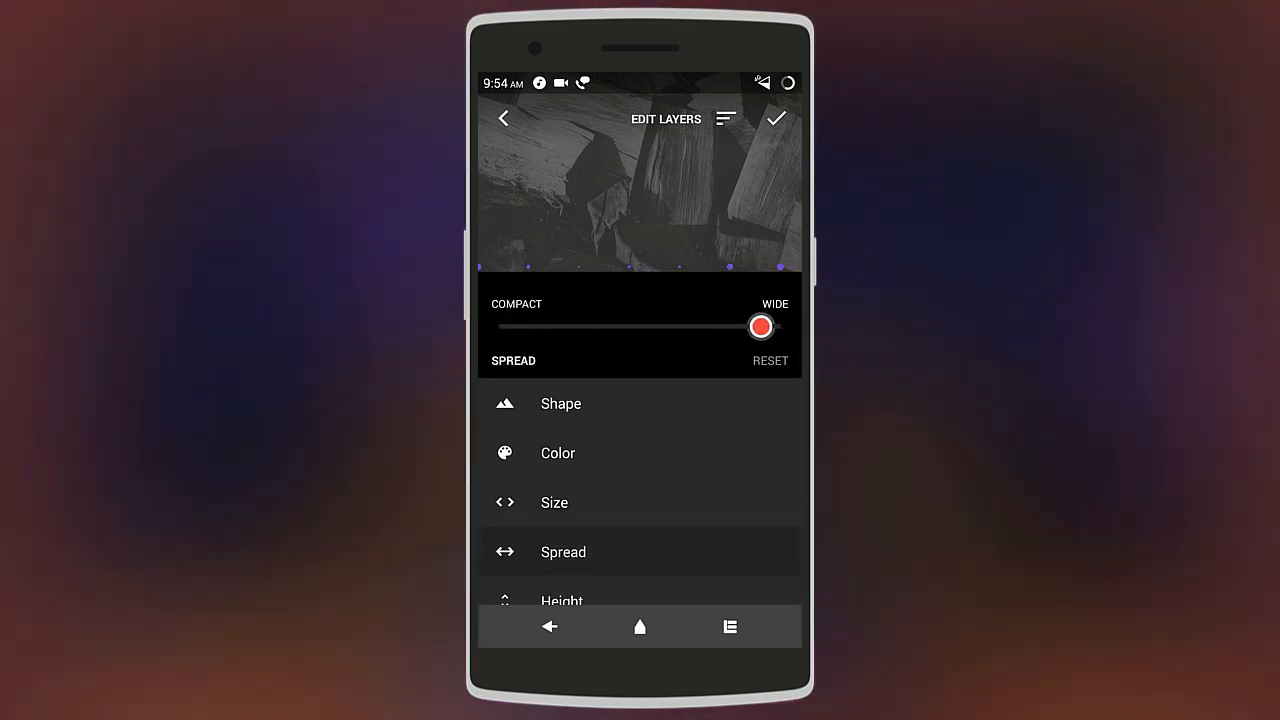
{"action": "left_click_drag", "start_coordinate": [760, 326], "coordinate": [518, 326]}
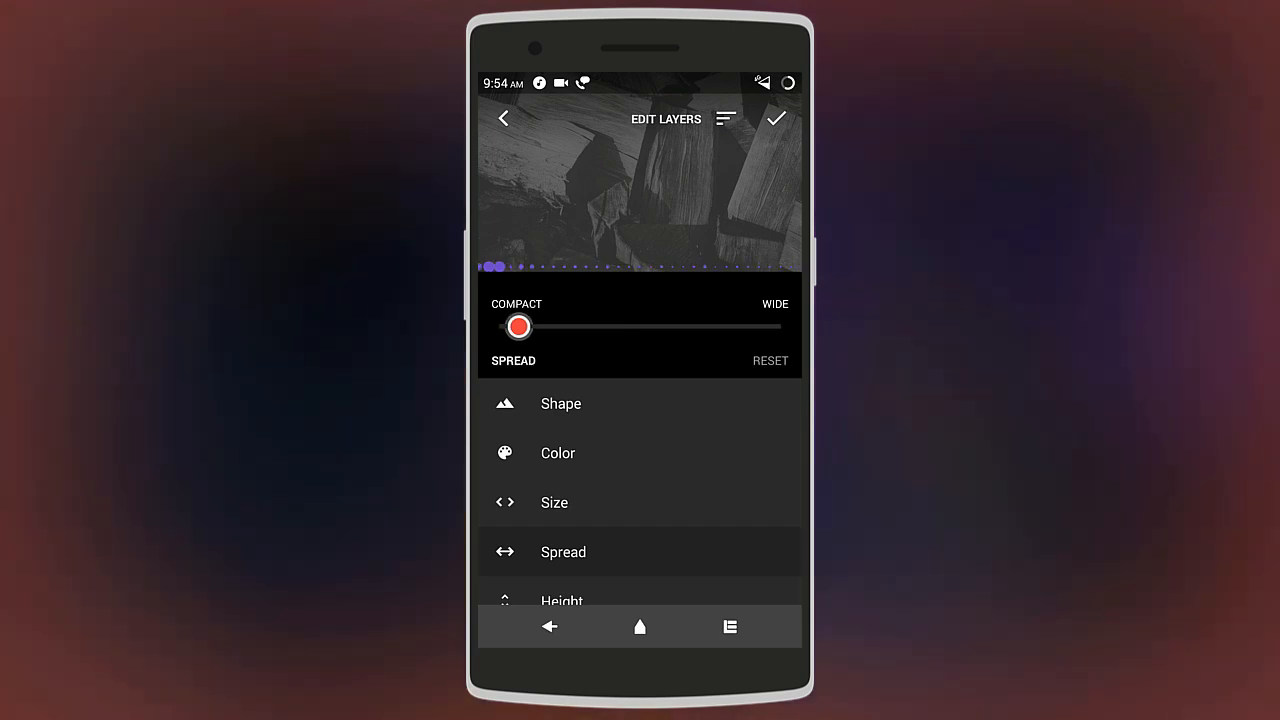
{"action": "scroll", "scroll_direction": "down", "scroll_amount": 3}
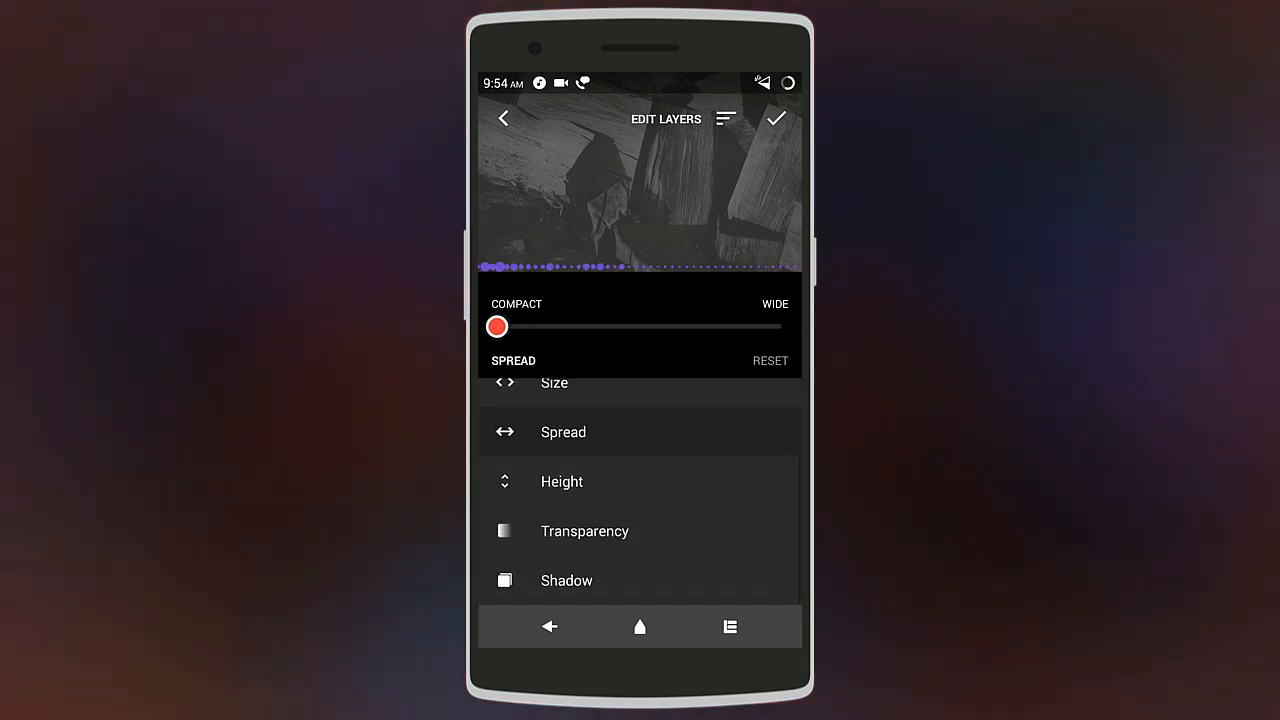
Step: Adjust the circle height, set transparency to 0% and review the shadow option
{"action": "left_click", "coordinate": [562, 480]}
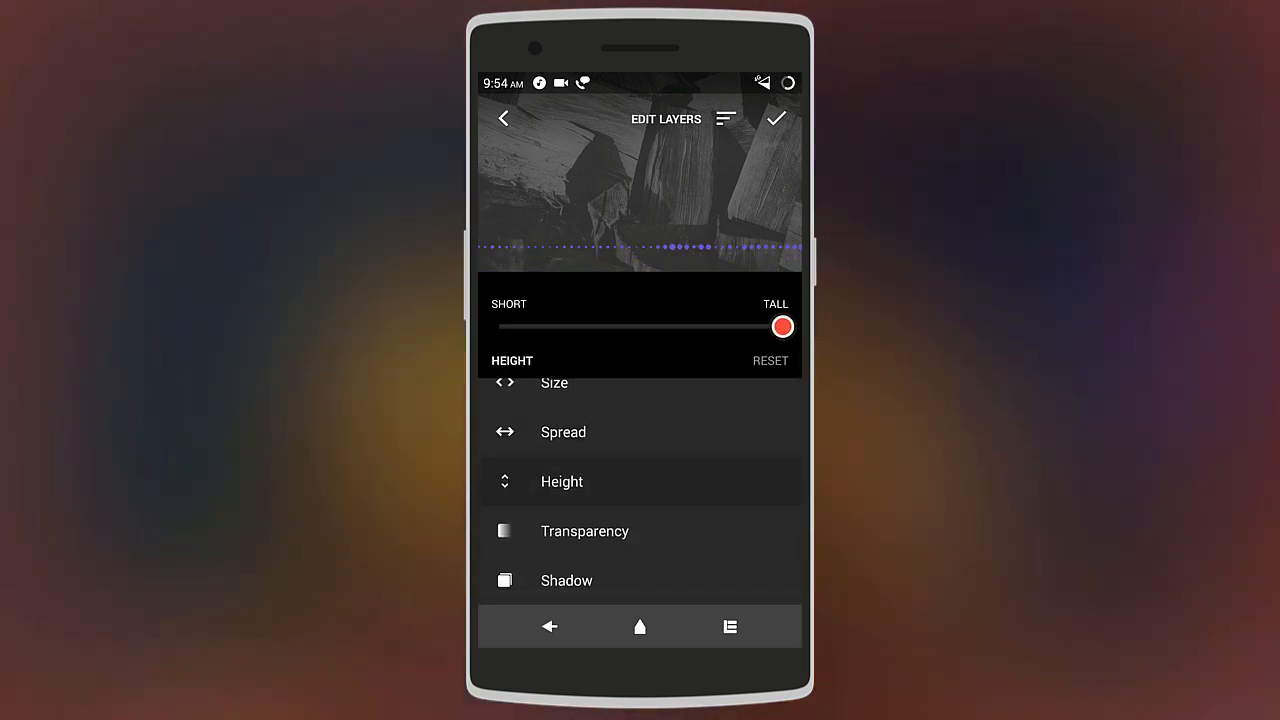
{"action": "left_click_drag", "start_coordinate": [784, 326], "coordinate": [496, 326]}
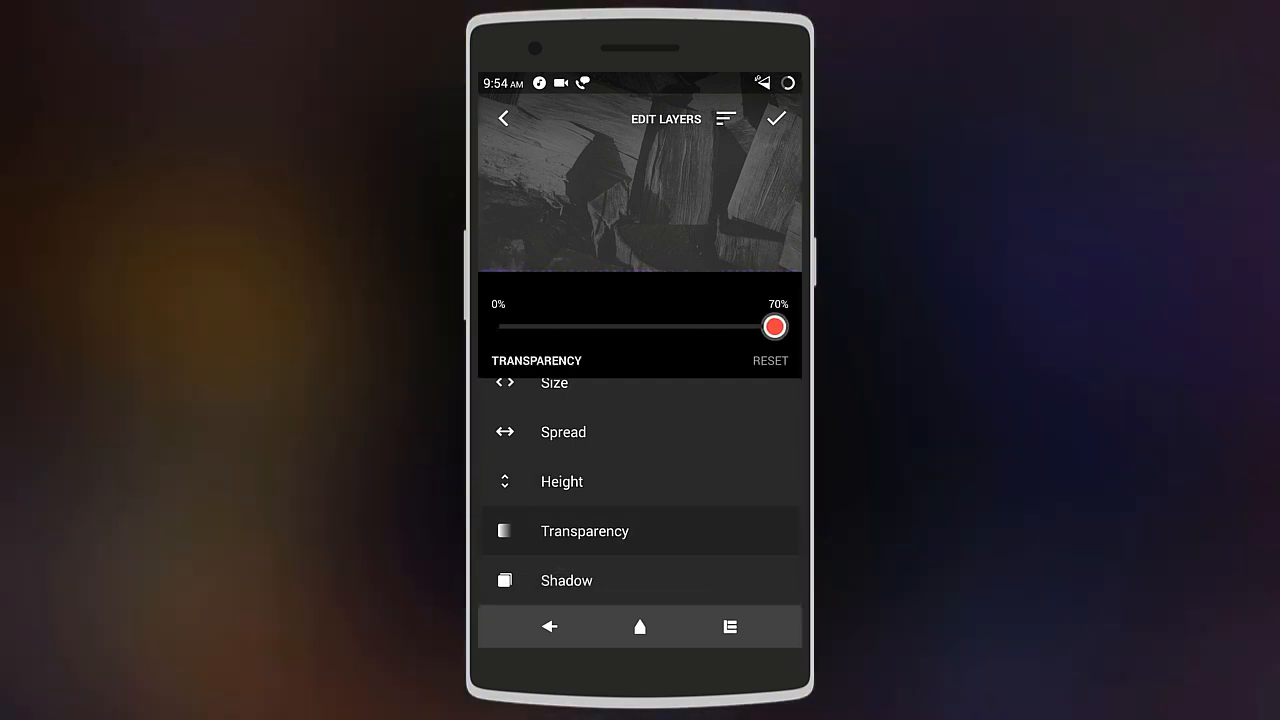
{"action": "left_click_drag", "start_coordinate": [776, 326], "coordinate": [496, 326]}
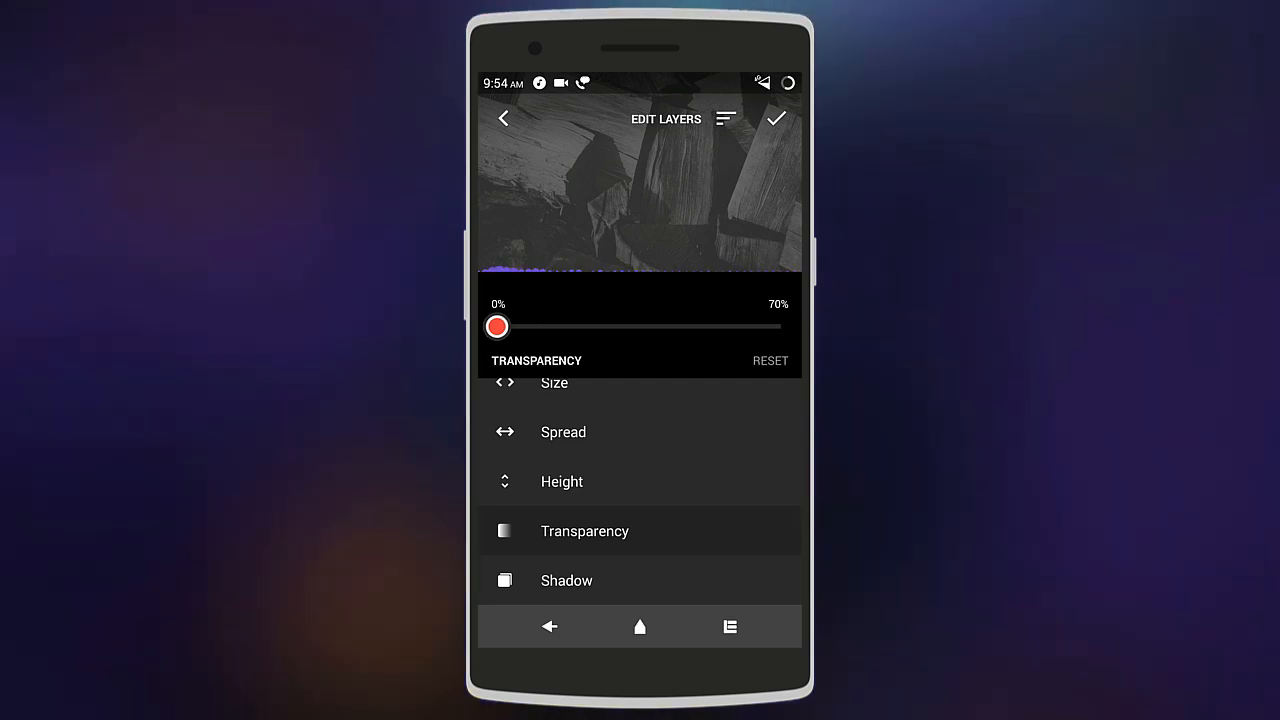
{"action": "left_click", "coordinate": [566, 580]}
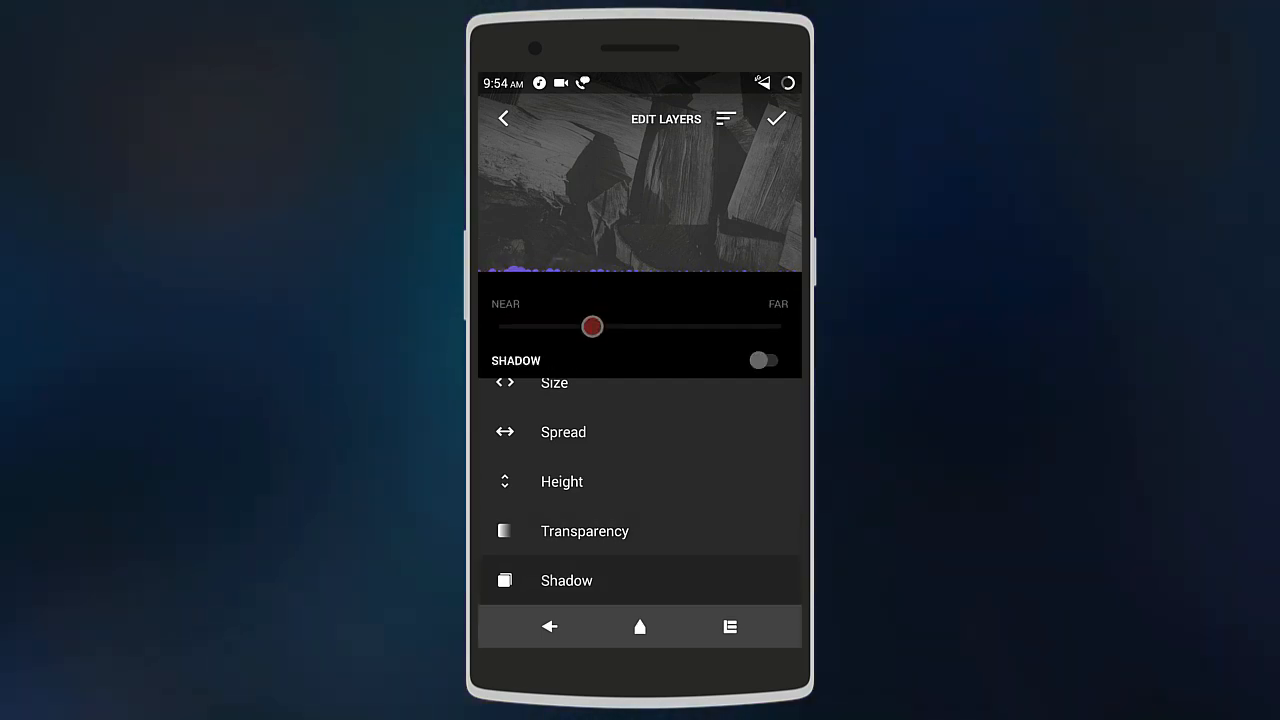
Step: Save the purple circles visualizer to creations and view the app settings
{"action": "left_click", "coordinate": [764, 360]}
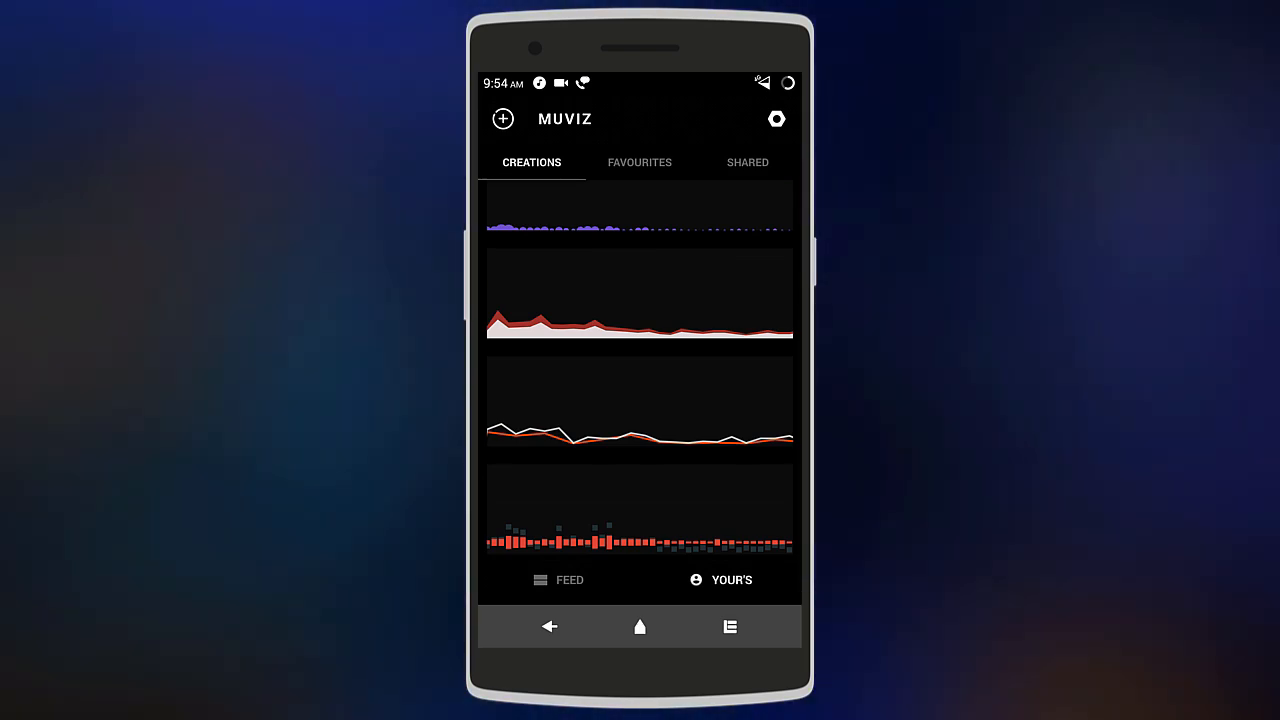
{"action": "left_click", "coordinate": [776, 118]}
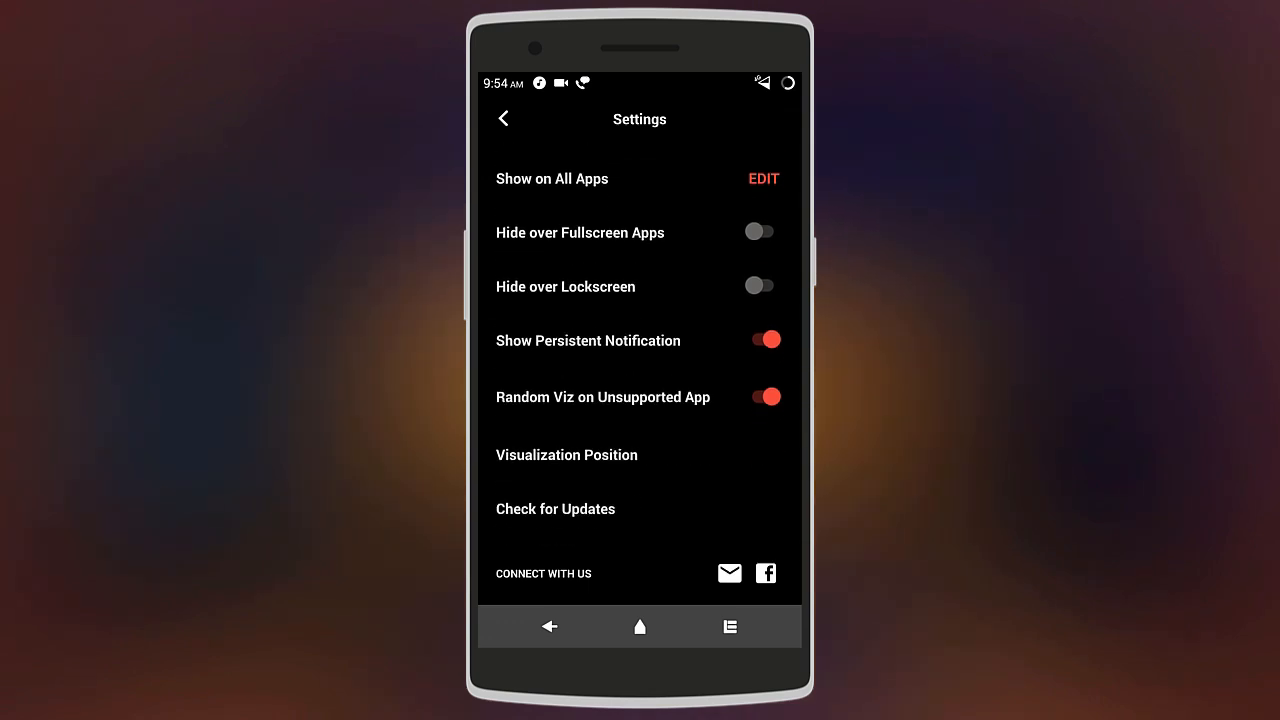